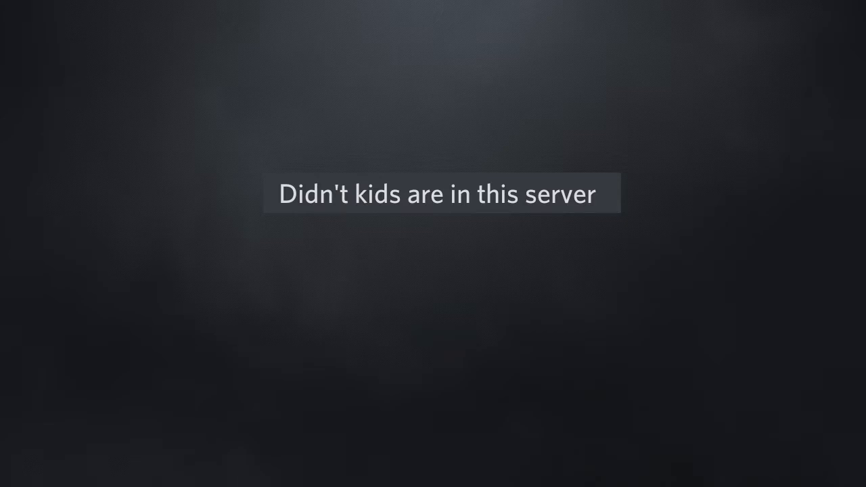
text(Apoligase)
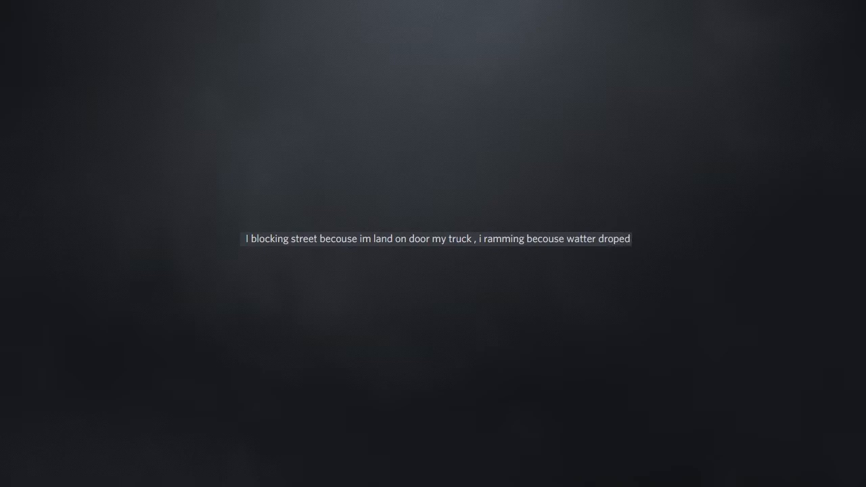
text(on my keyboard and Reckless Driving)
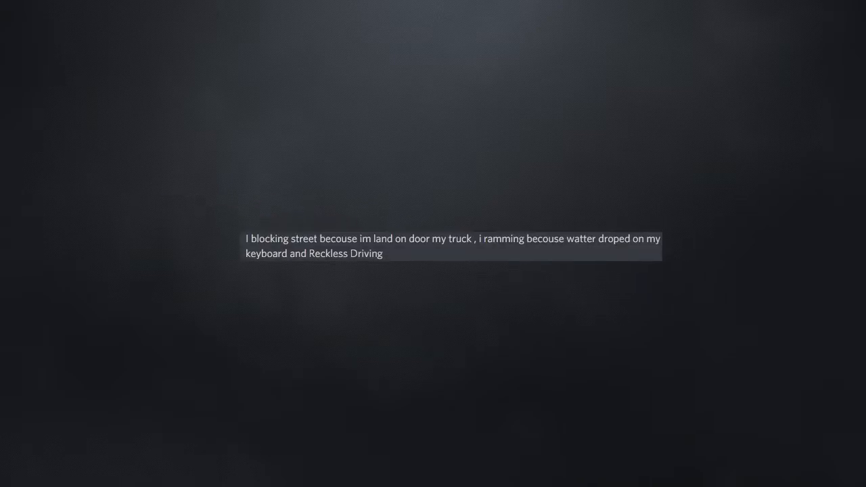